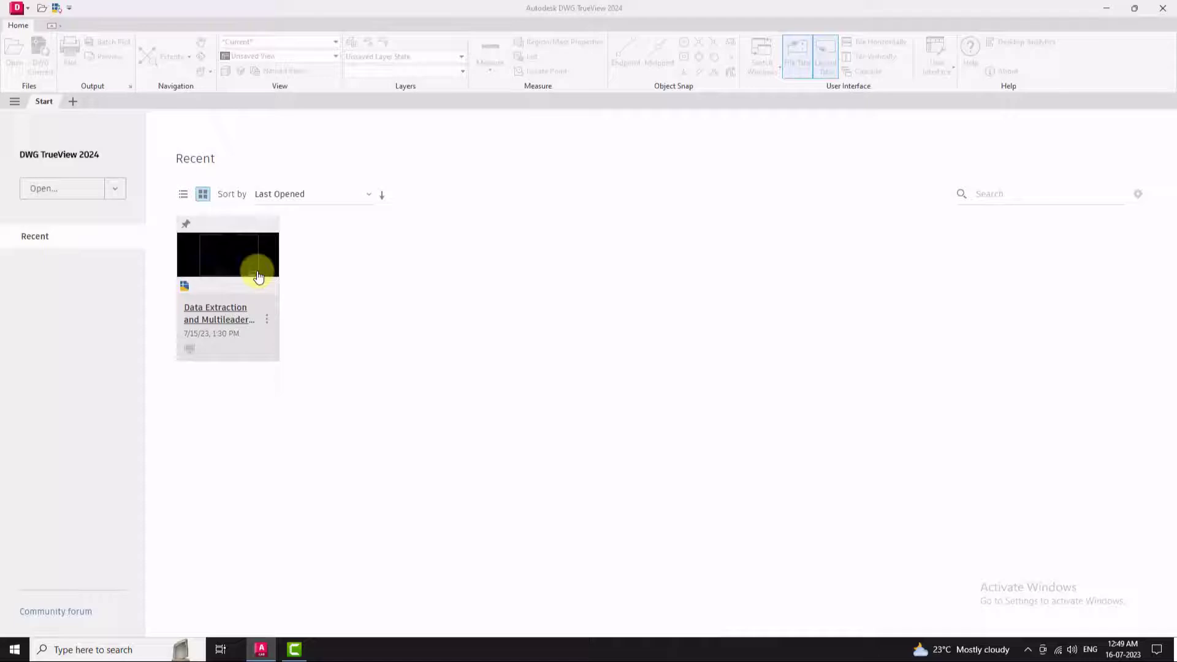
Step: Open the recent Data Extraction and Multileaders Sample drawing and switch to model space
double_click(228, 251)
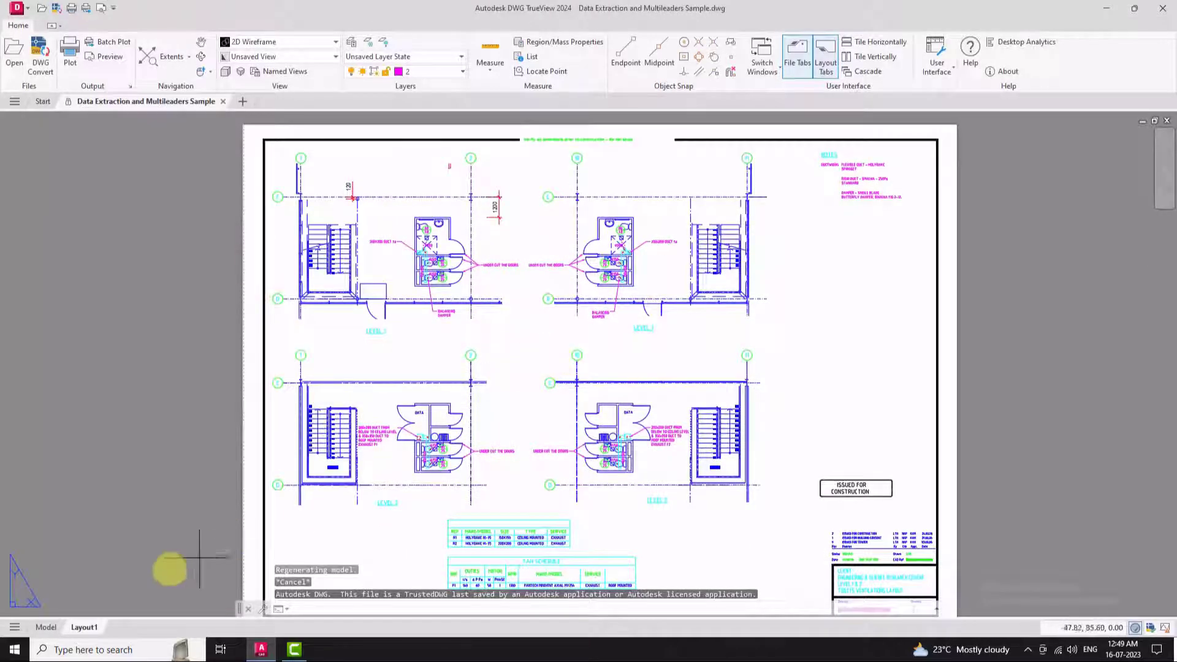
click(46, 626)
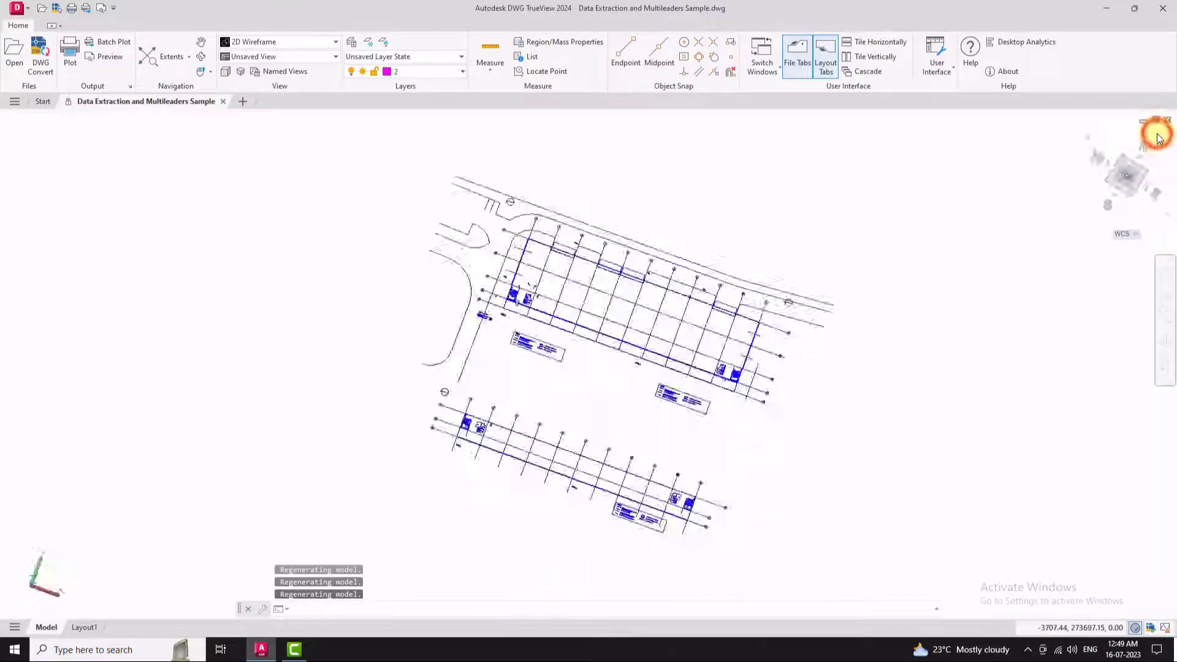
Step: Orbit the site plan to a tilted 3D view, then return to the Layout1 sheet
click(201, 41)
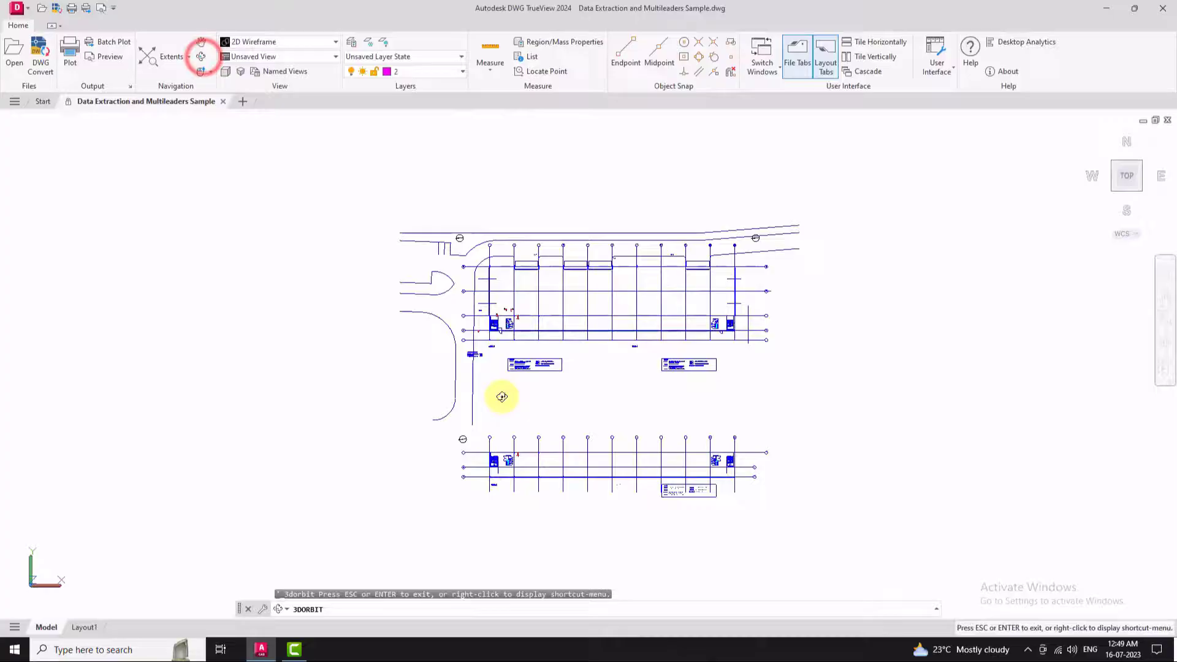
drag(501, 396, 541, 383)
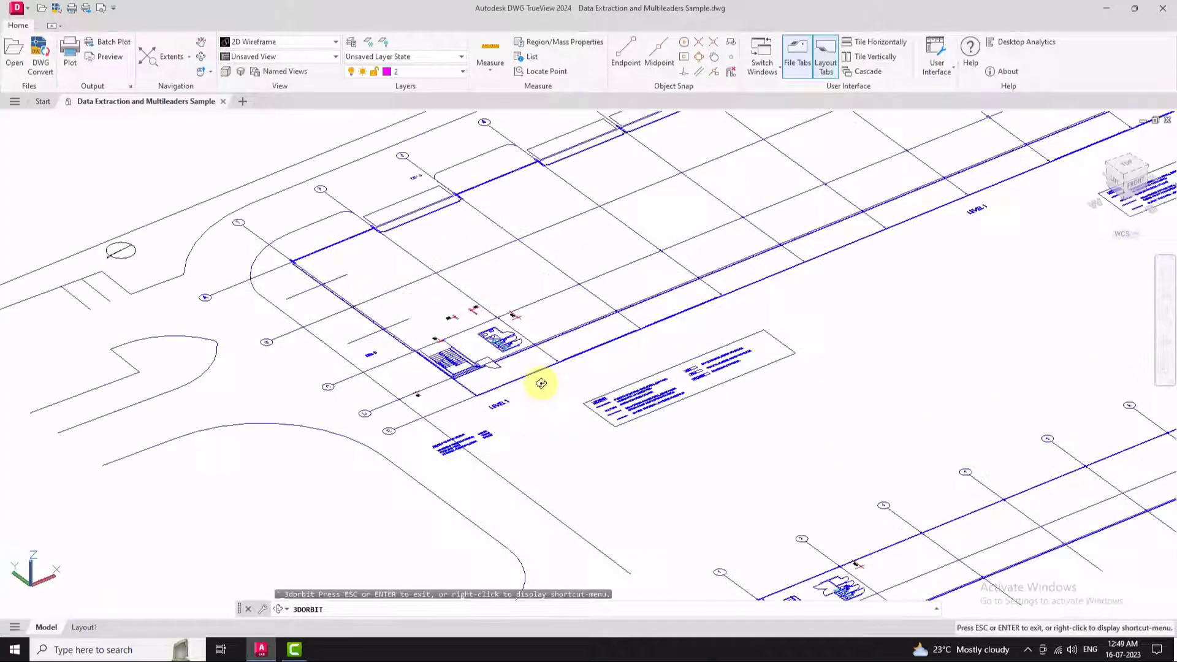
click(84, 626)
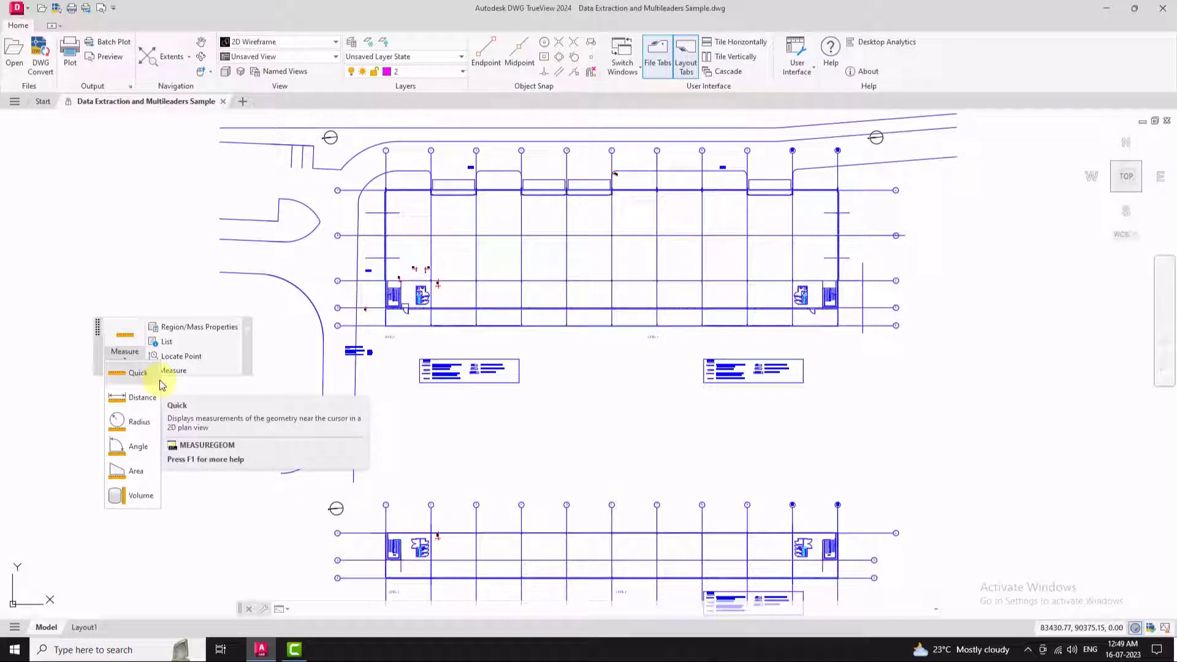
Step: Take a quick measurement of the nearby site plan geometry
click(139, 372)
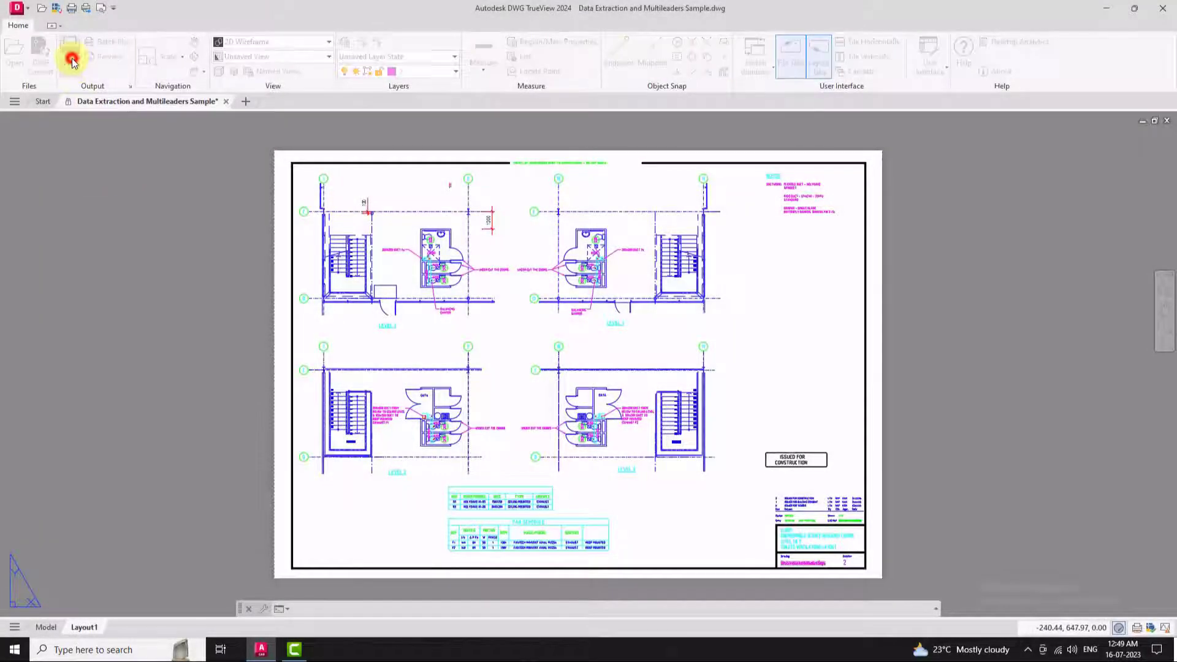
click(71, 60)
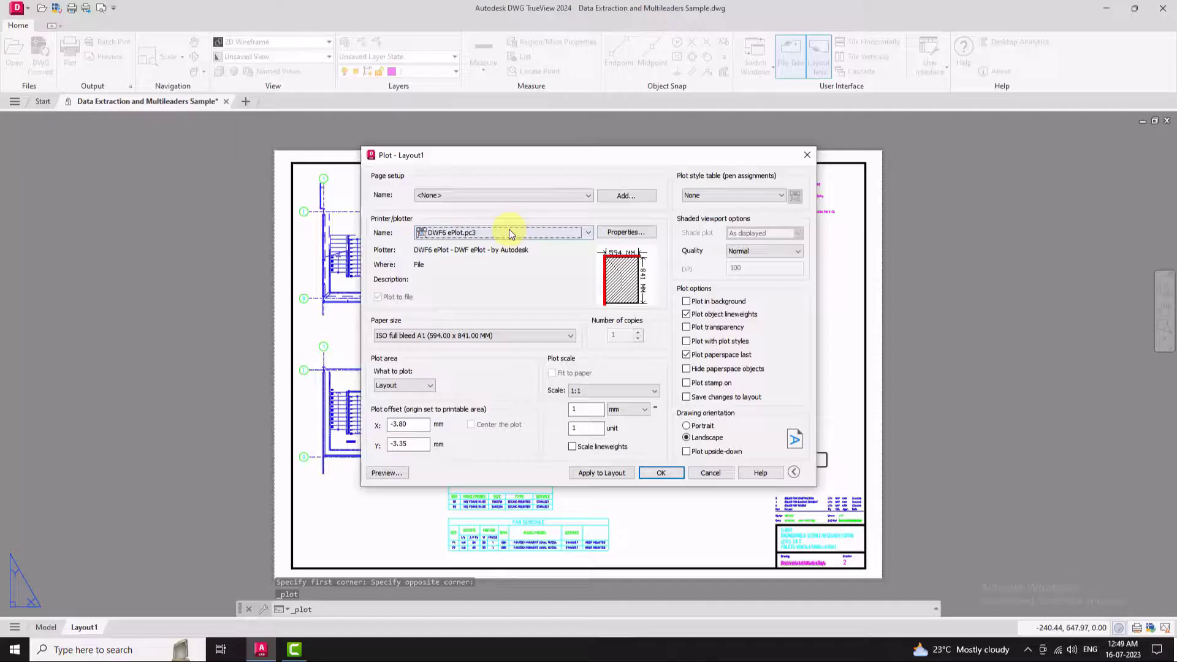
click(589, 232)
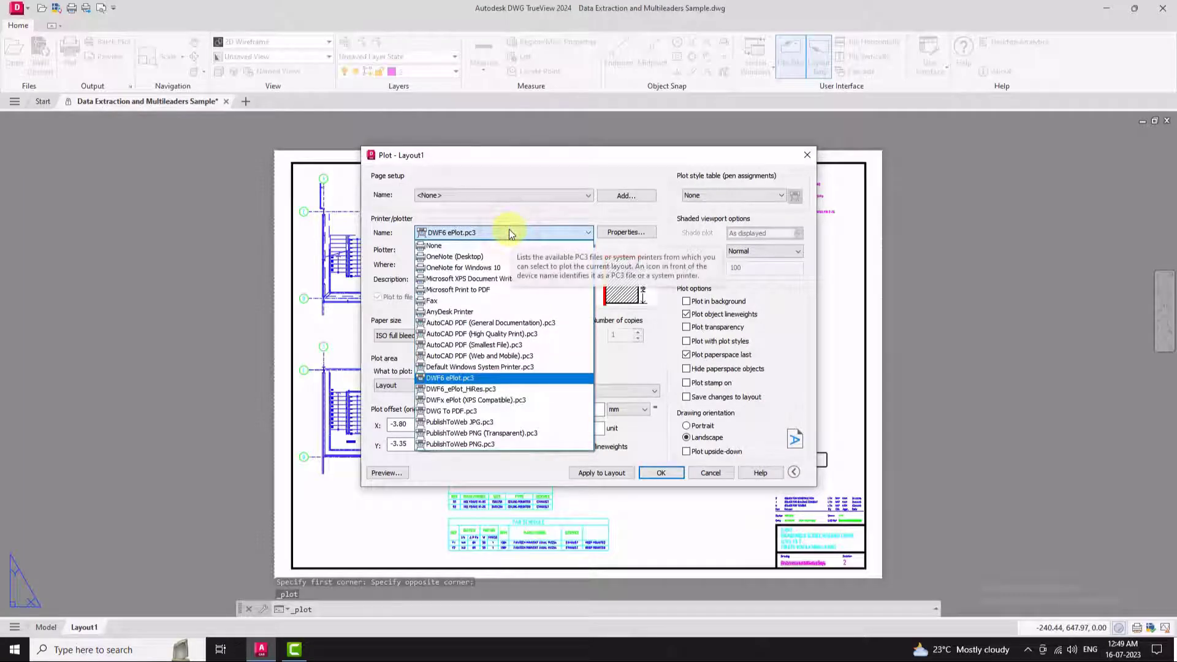
click(449, 378)
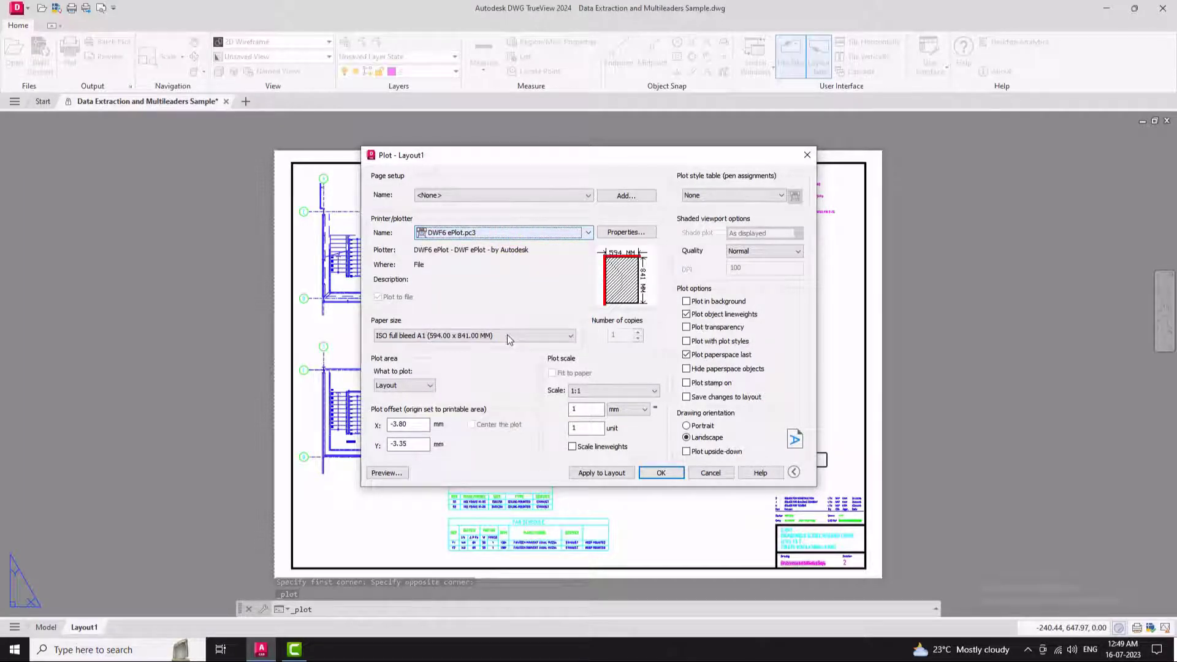
click(475, 335)
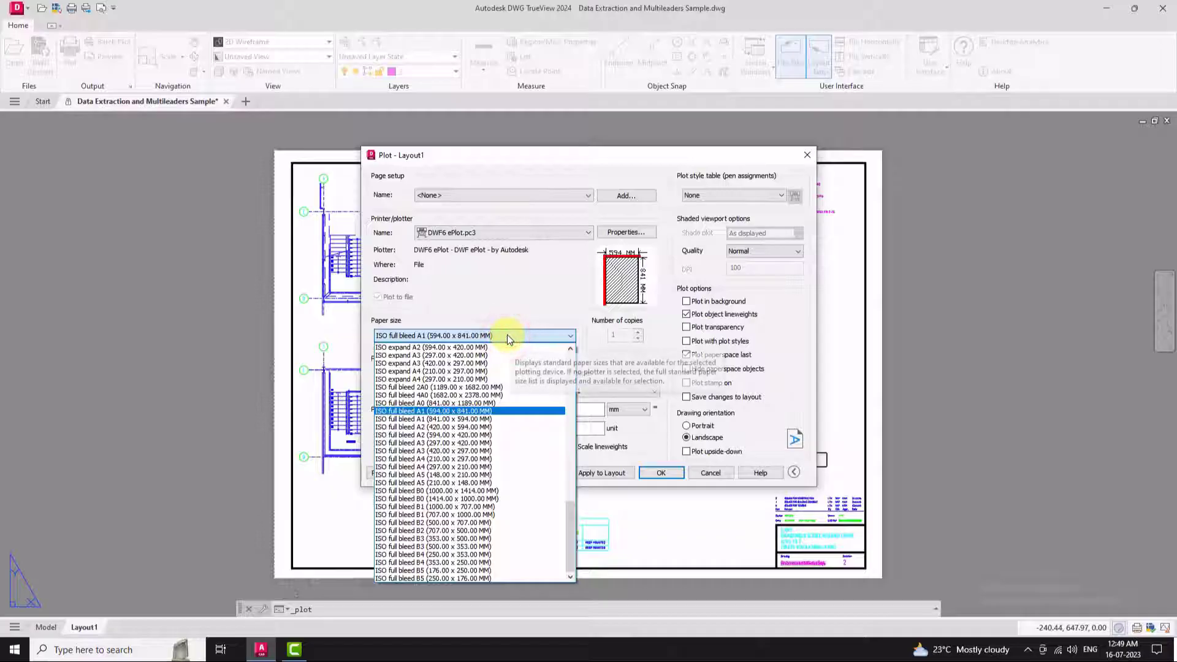
click(653, 389)
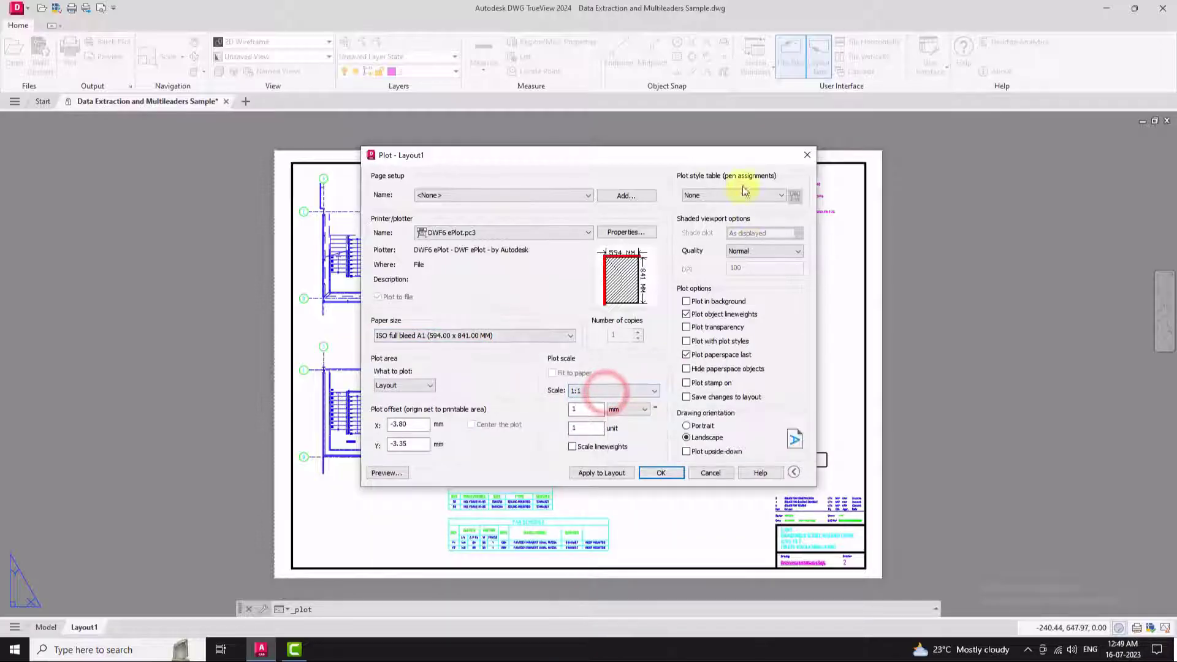
click(781, 195)
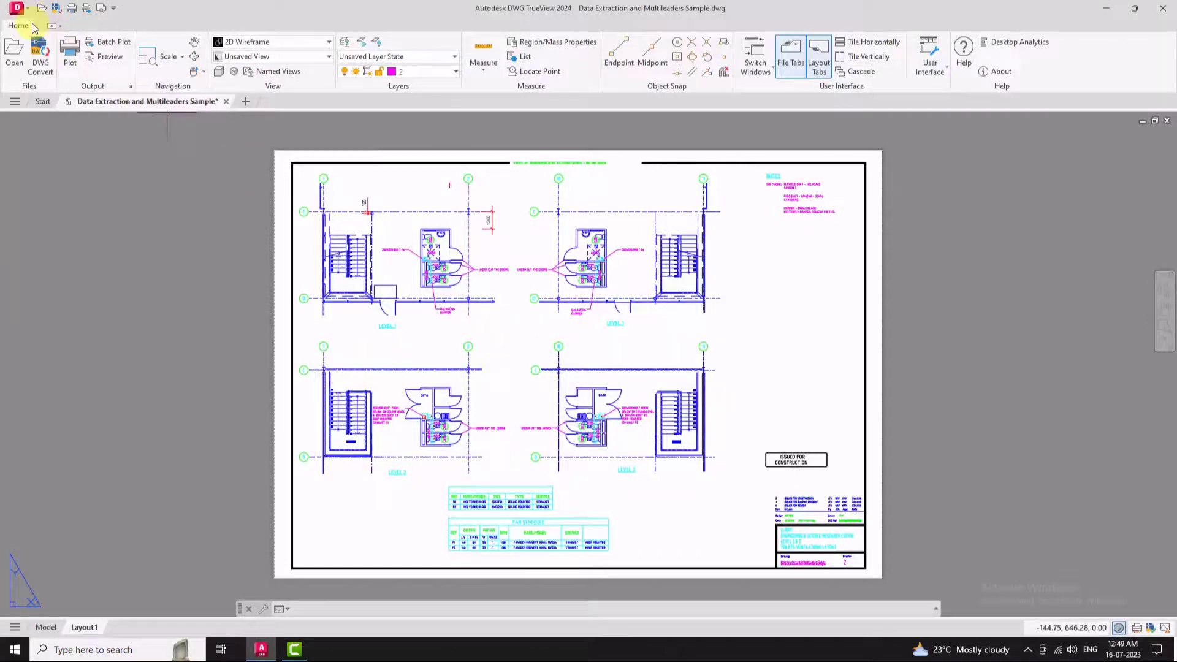
Step: Export the current layout as a PDF saved to the Desktop
click(16, 9)
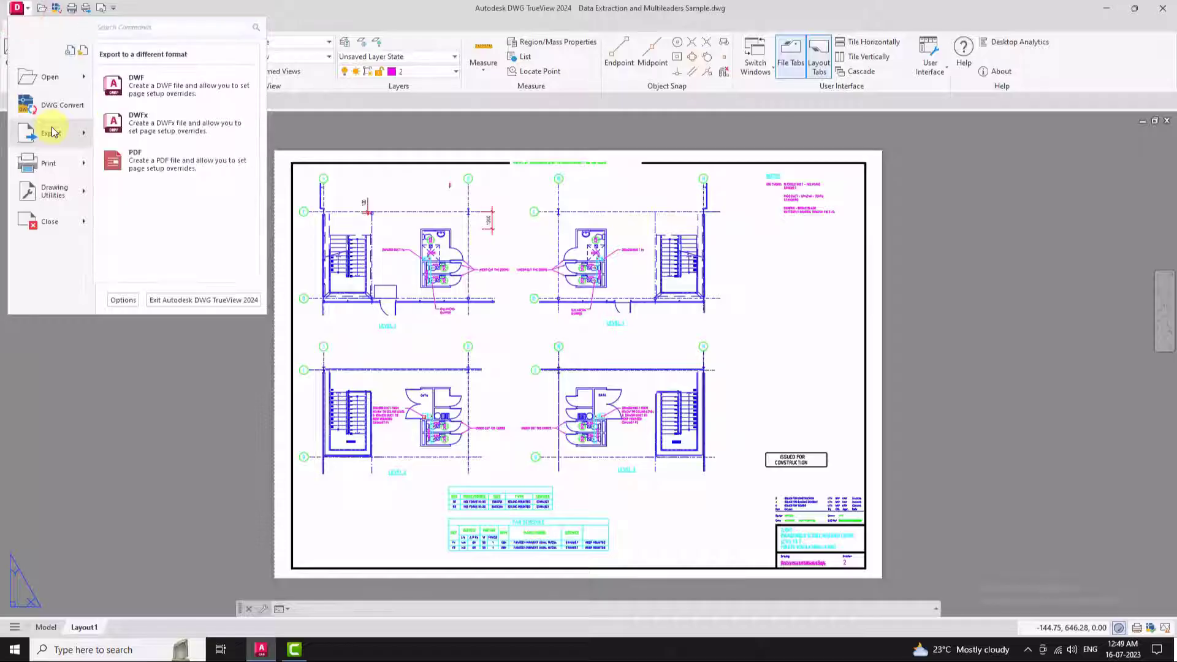
click(135, 159)
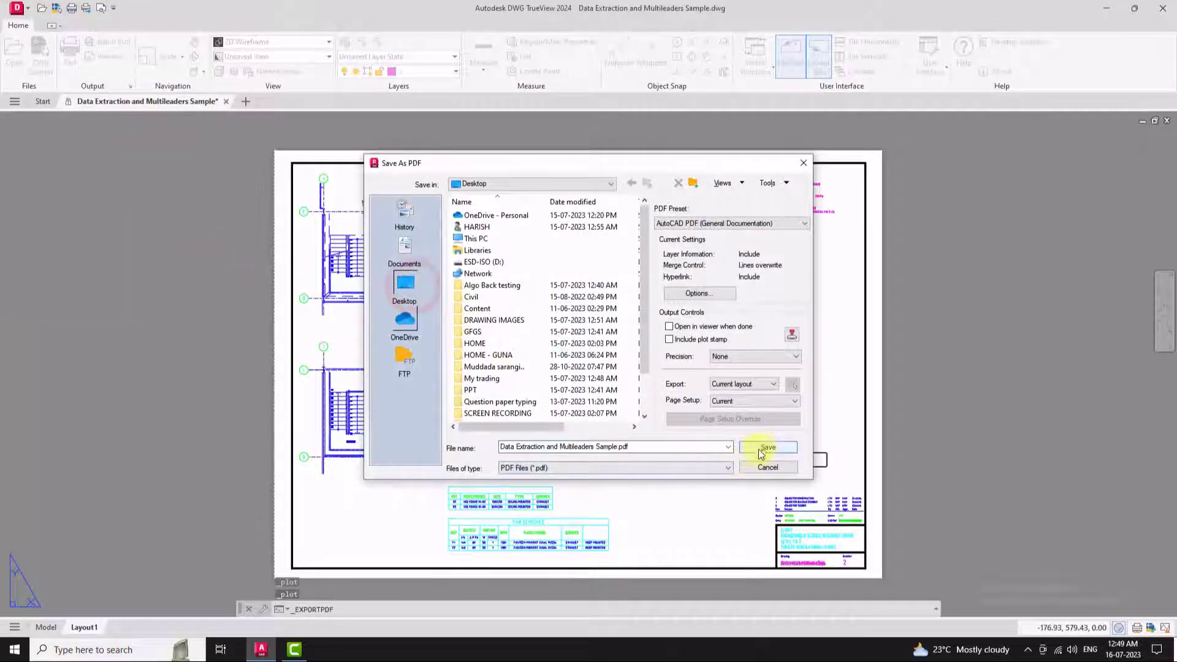
click(767, 447)
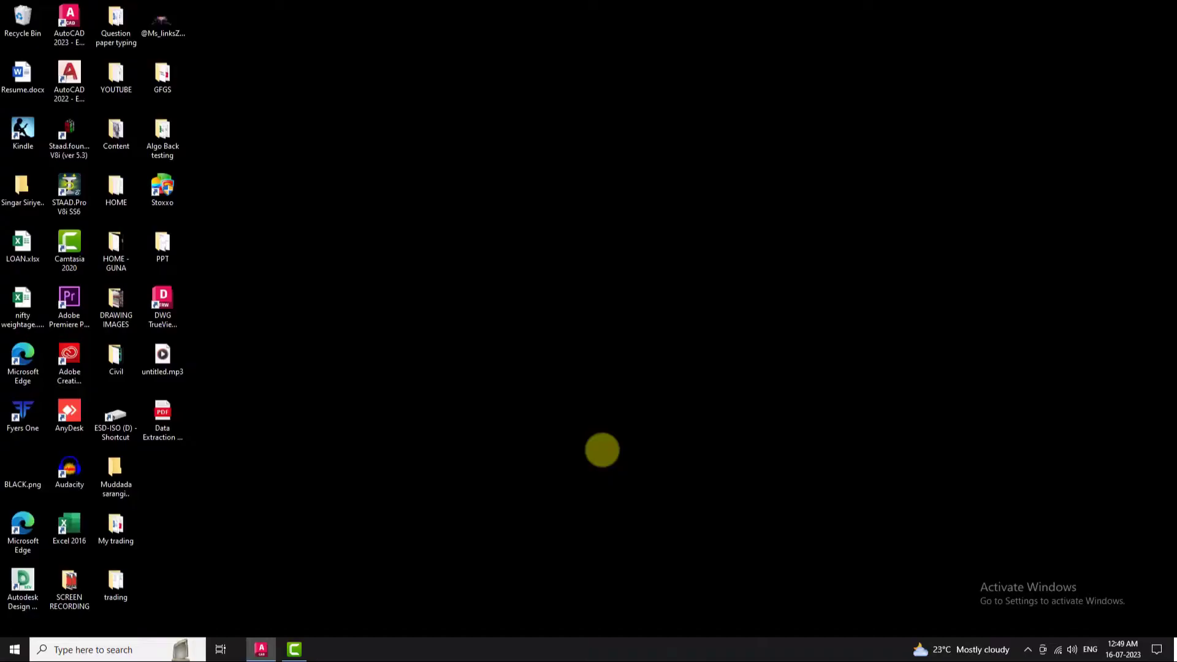
Step: Return from the desktop to the sample drawing in DWG TrueView
double_click(162, 412)
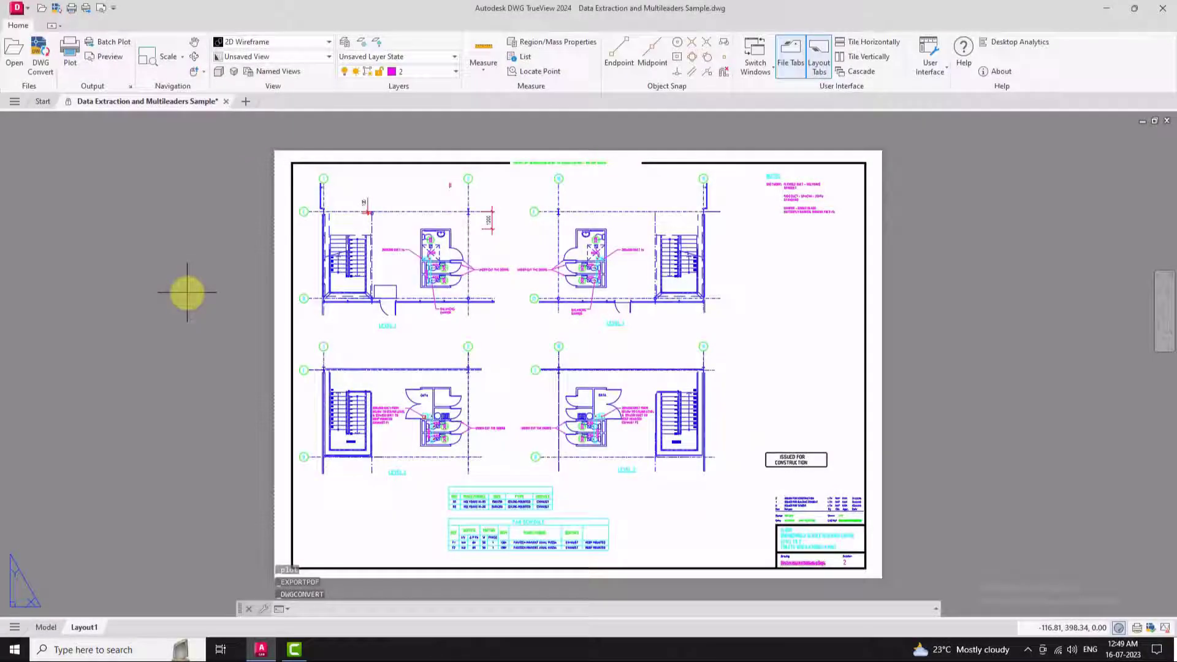
Step: Convert the sample .dwg to 2013 format in place via DWG Convert, declining to save the file list
click(39, 57)
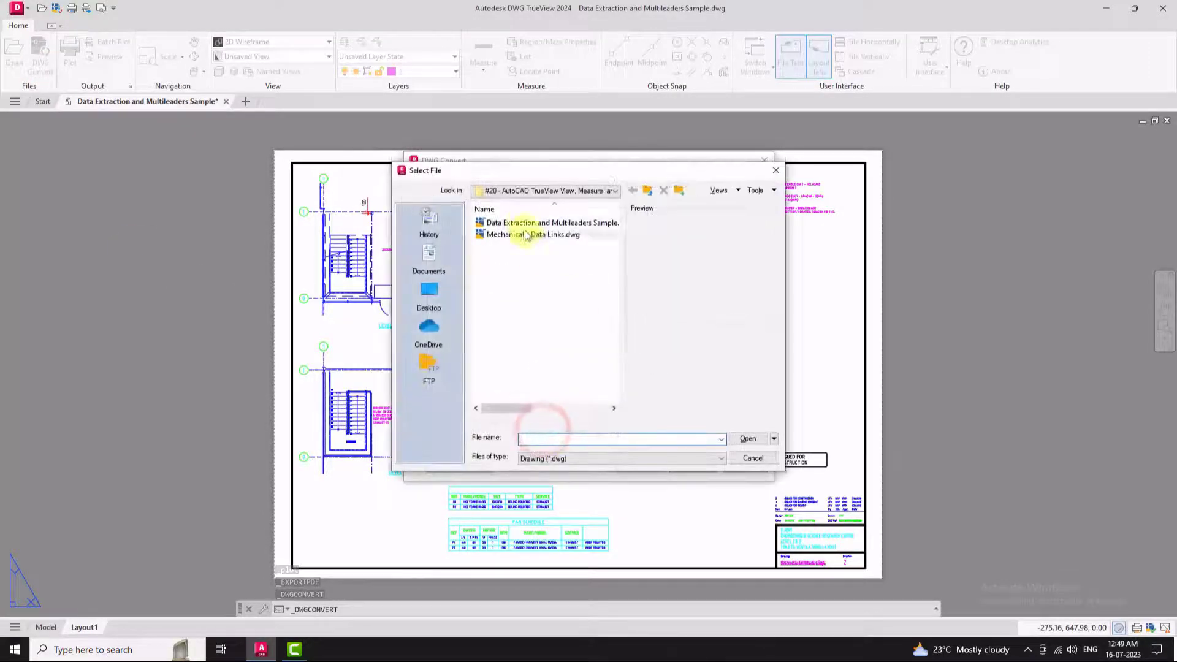
click(748, 439)
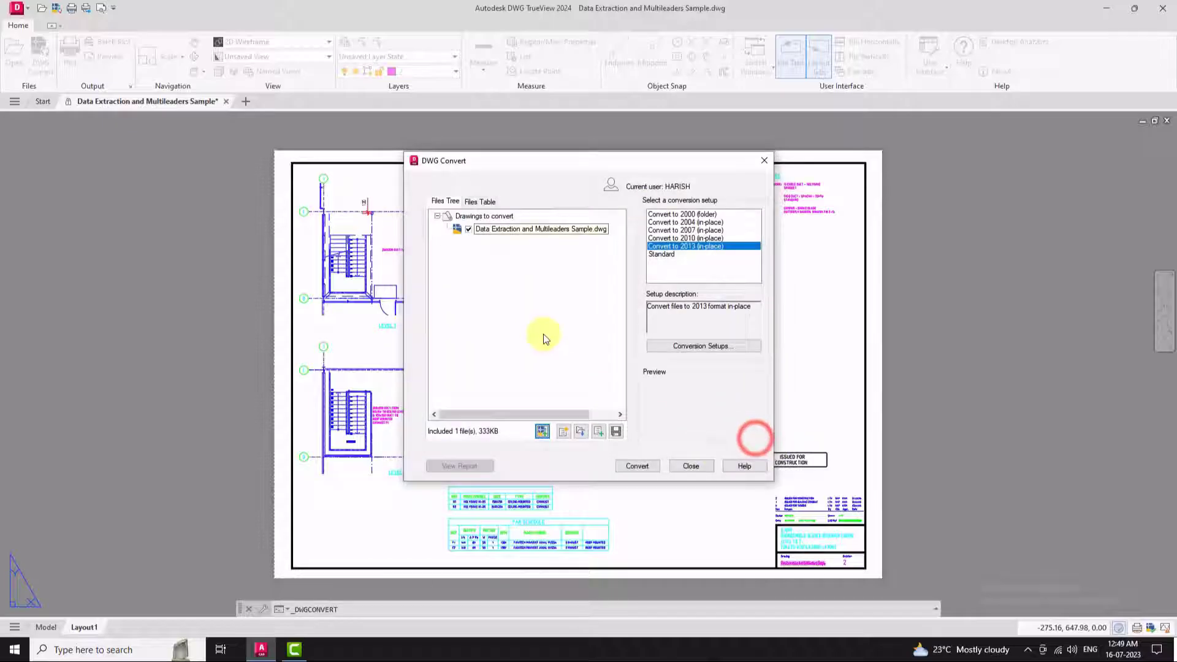
click(636, 466)
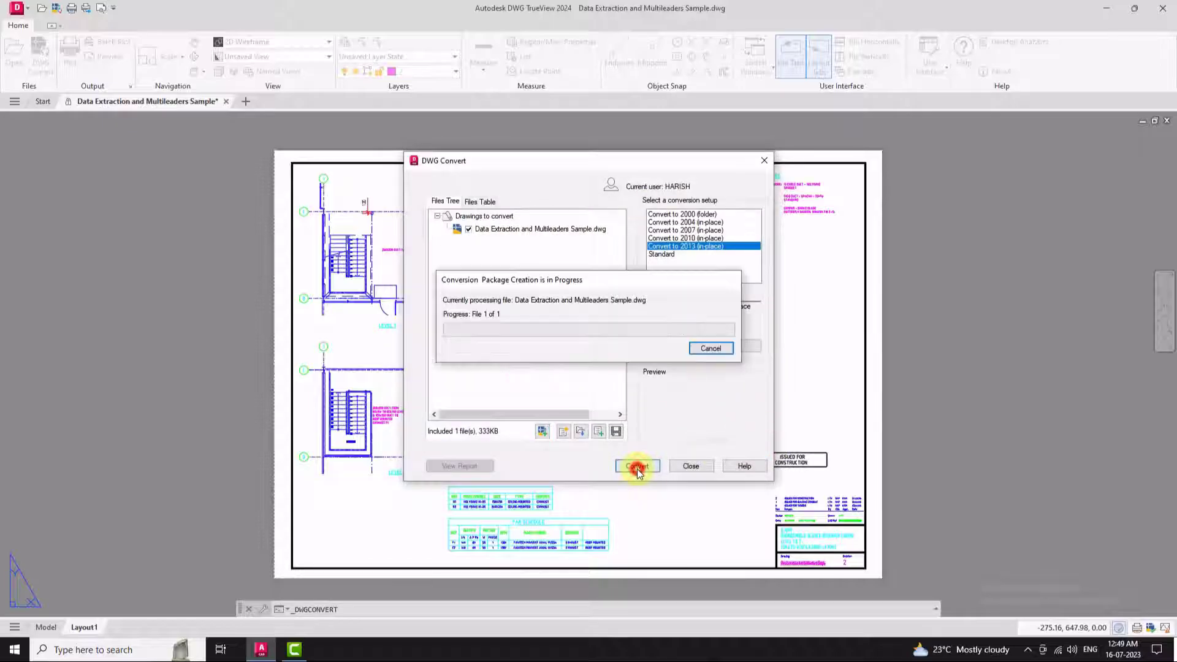
click(637, 466)
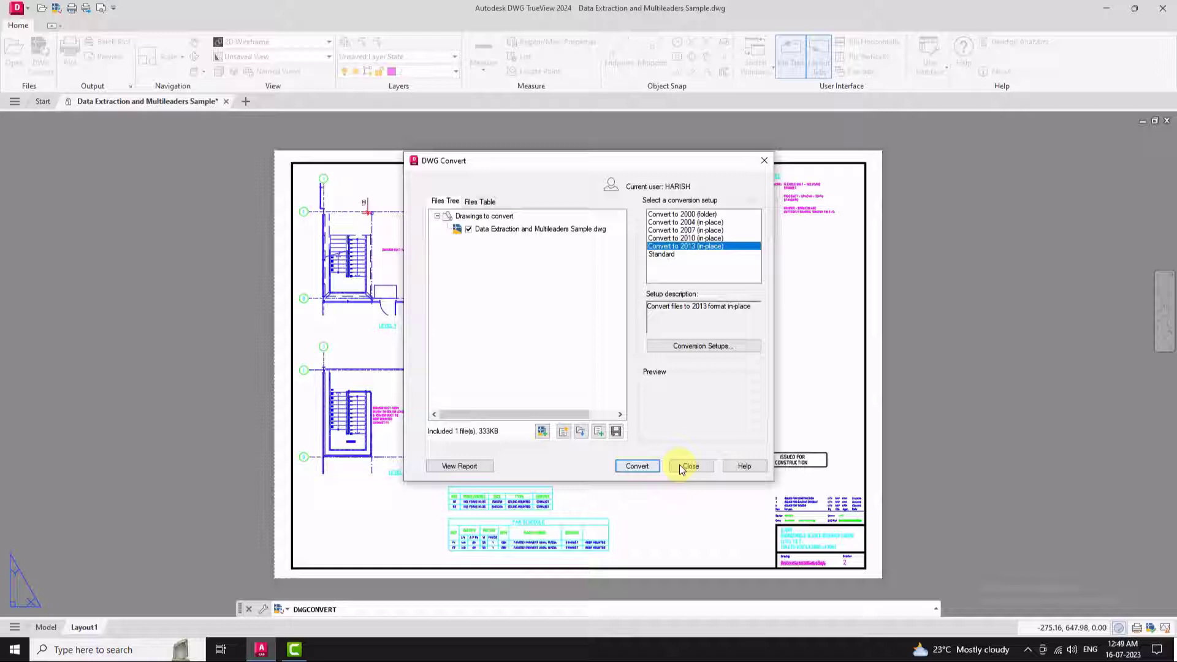
click(690, 466)
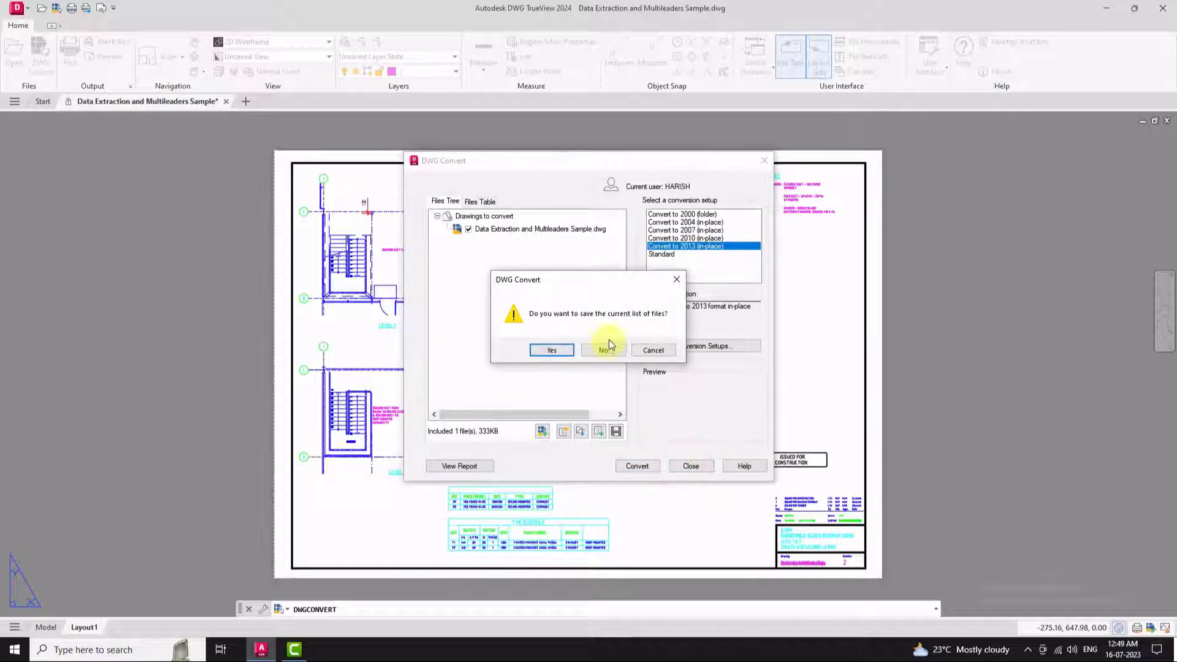
click(605, 349)
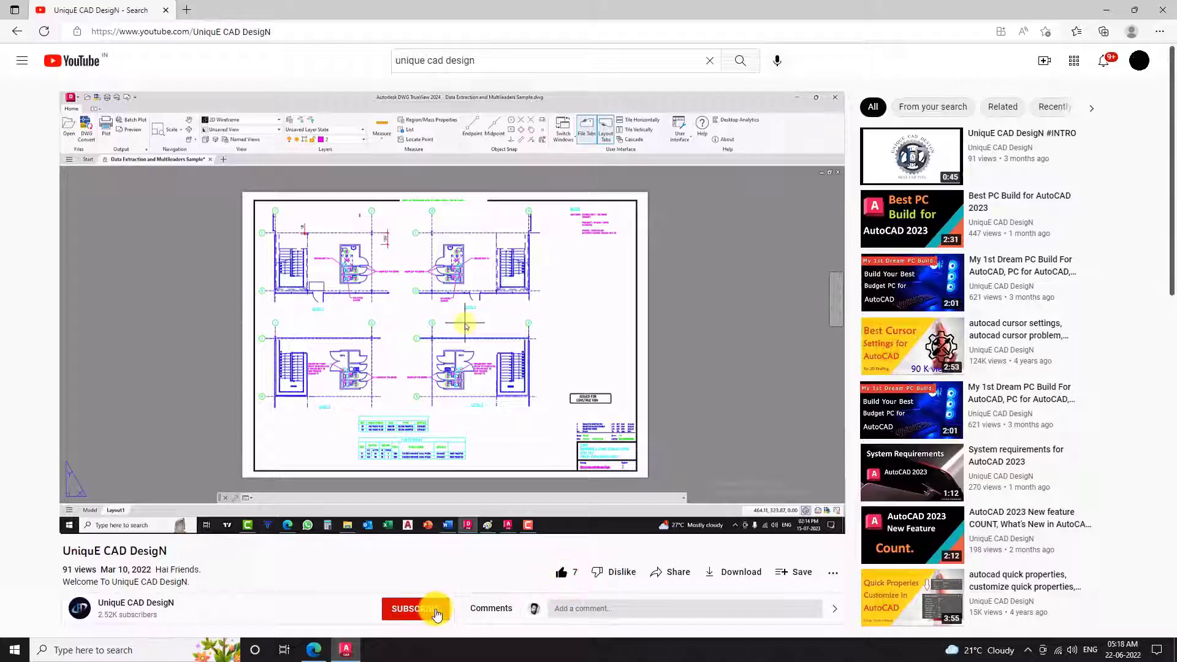
Step: Subscribe to the UniquE CAD DesigN YouTube channel
click(412, 609)
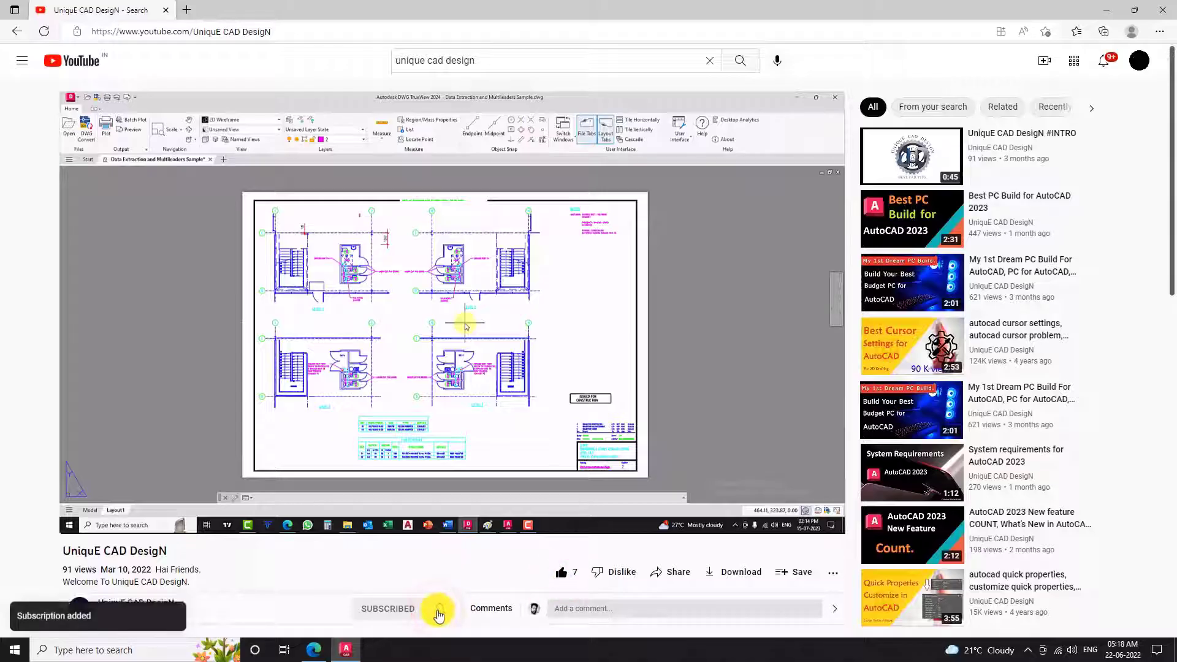